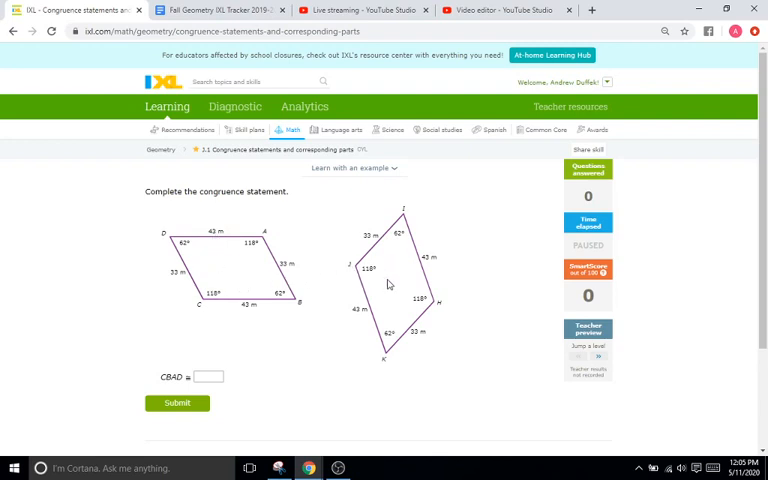
pyautogui.moveTo(340, 378)
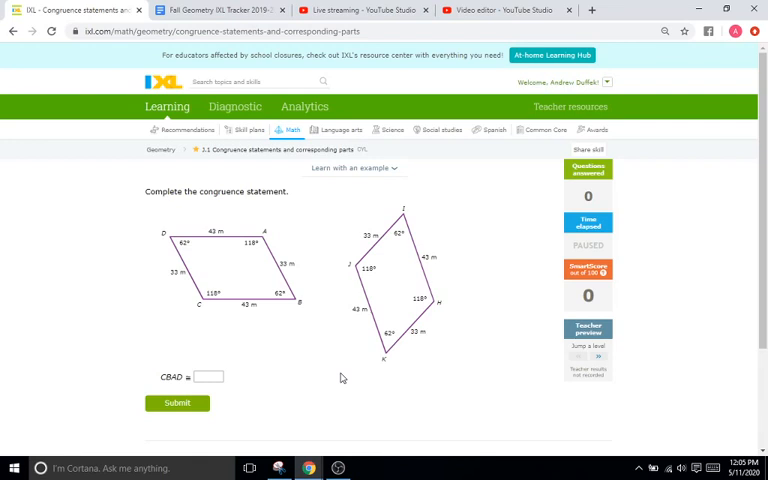
pyautogui.moveTo(416, 280)
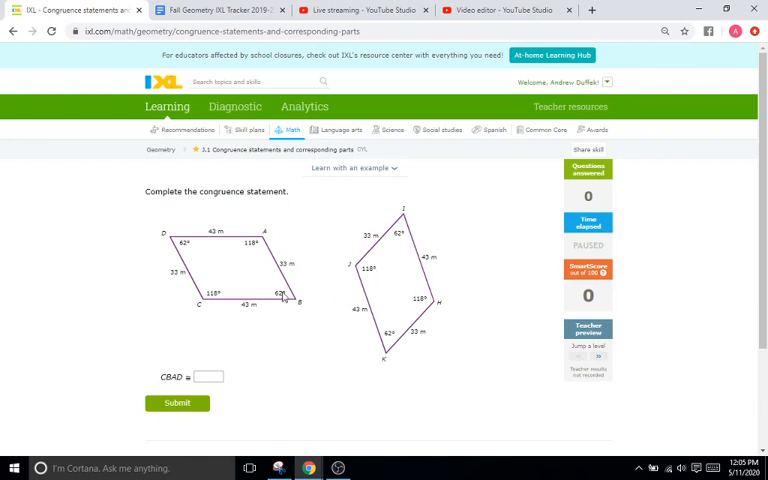
pyautogui.moveTo(390, 292)
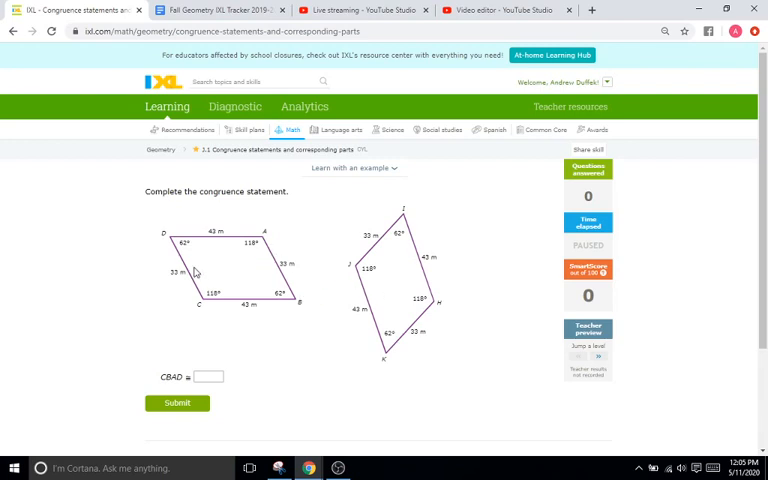
pyautogui.moveTo(232, 300)
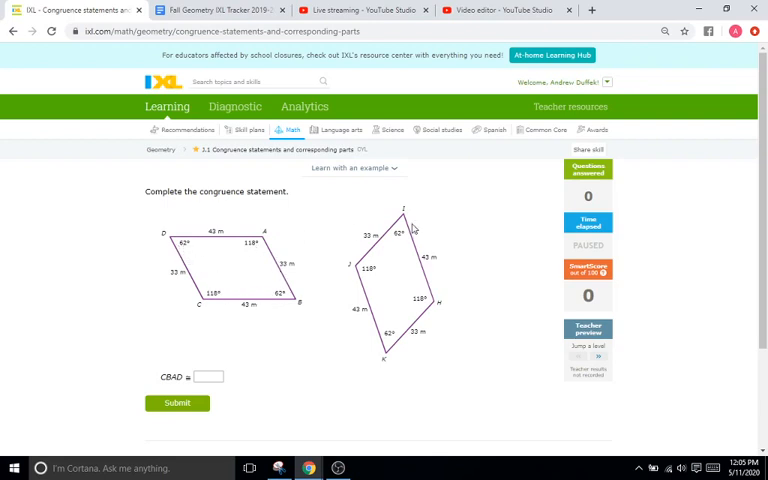
pyautogui.moveTo(220, 308)
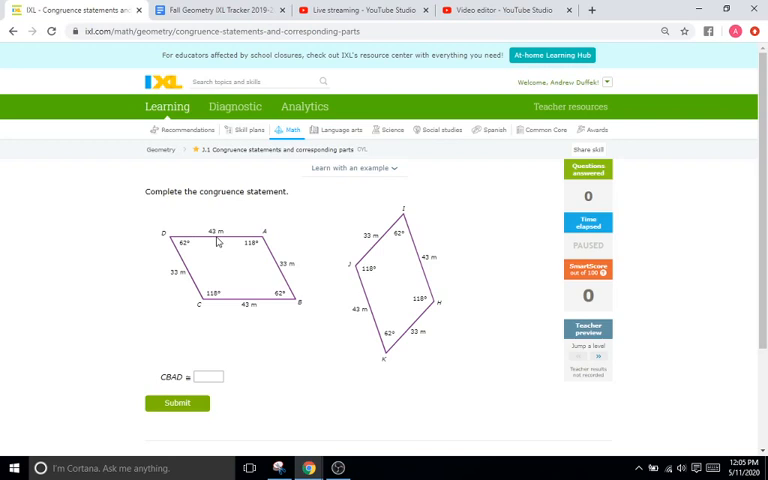
pyautogui.moveTo(480, 256)
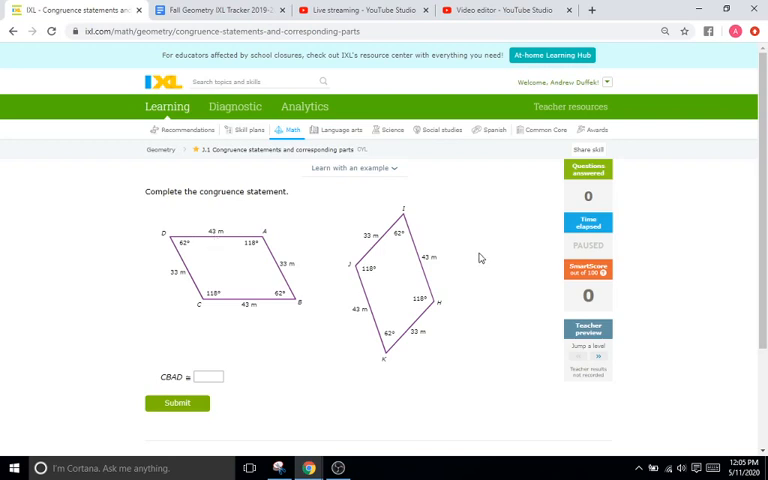
pyautogui.moveTo(260, 312)
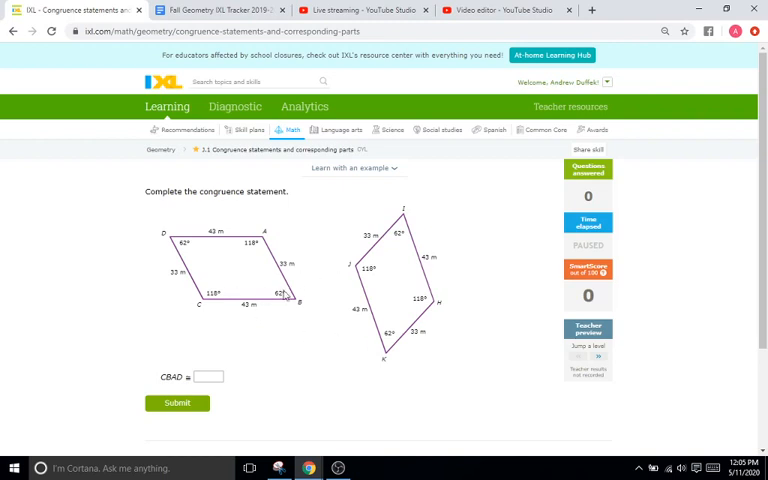
pyautogui.moveTo(308, 250)
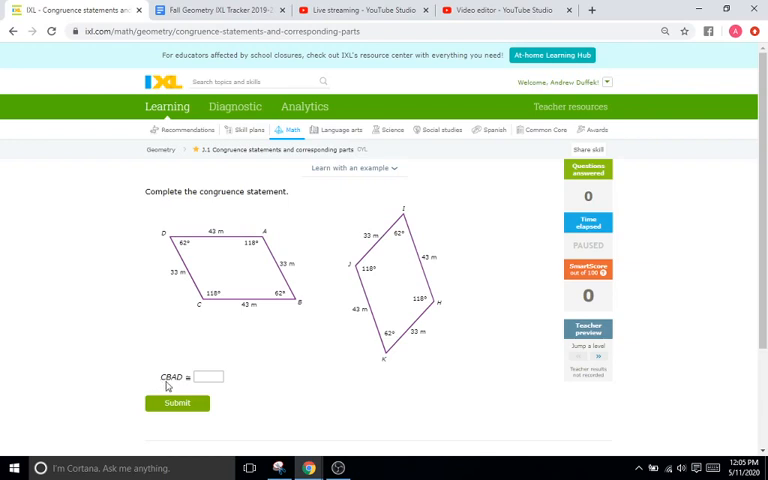
pyautogui.moveTo(184, 392)
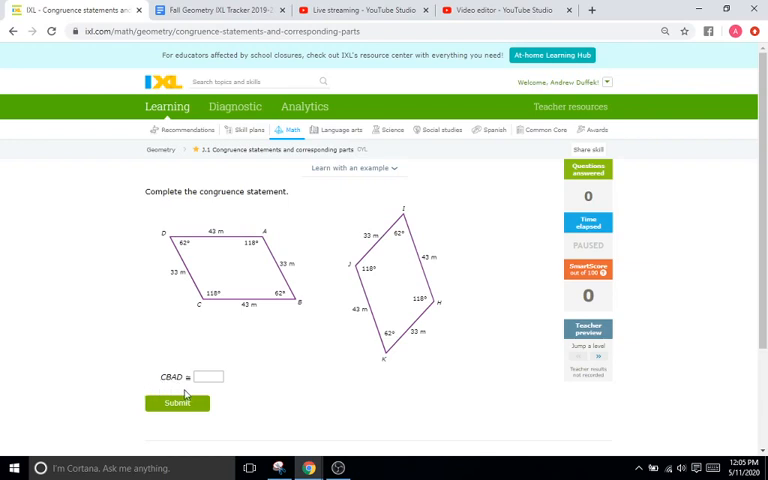
pyautogui.moveTo(162, 356)
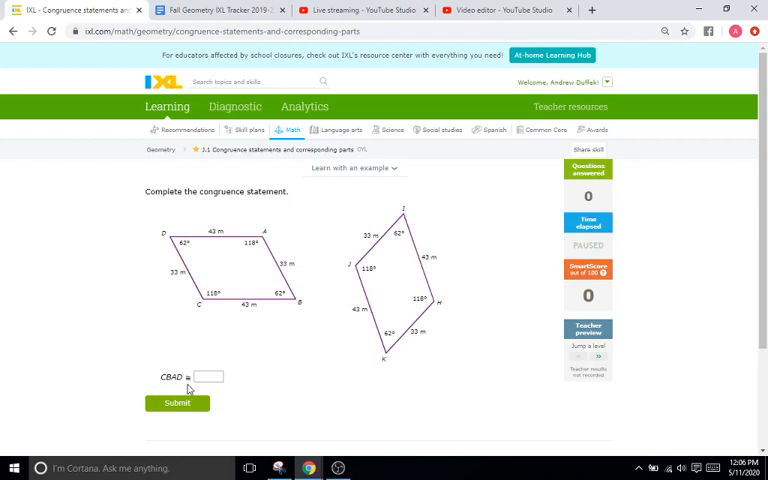
# Step: Enter the vertex letters JK, H, J into the CBAD ≅ answer box
pyautogui.click(208, 376)
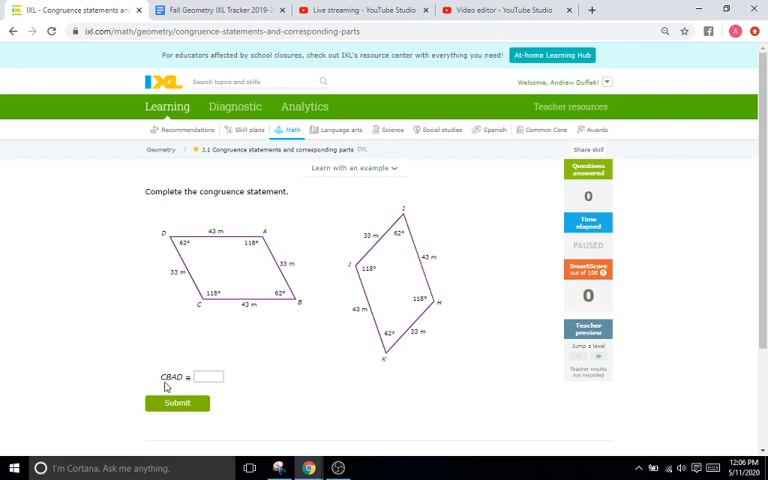
pyautogui.moveTo(210, 304)
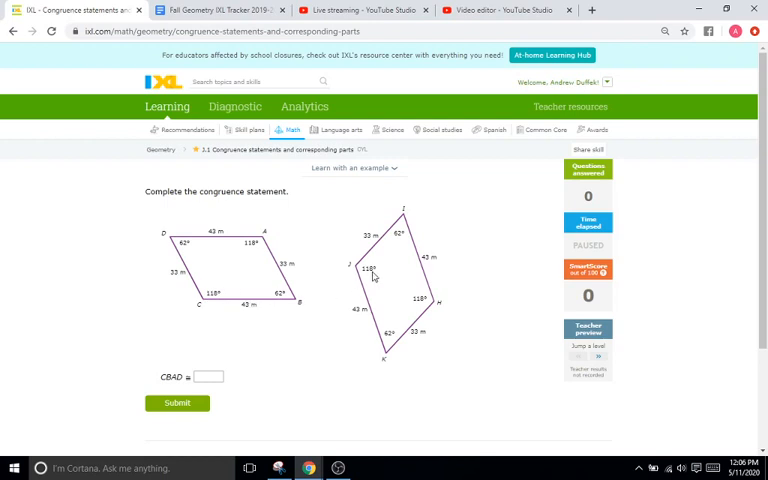
pyautogui.click(208, 376)
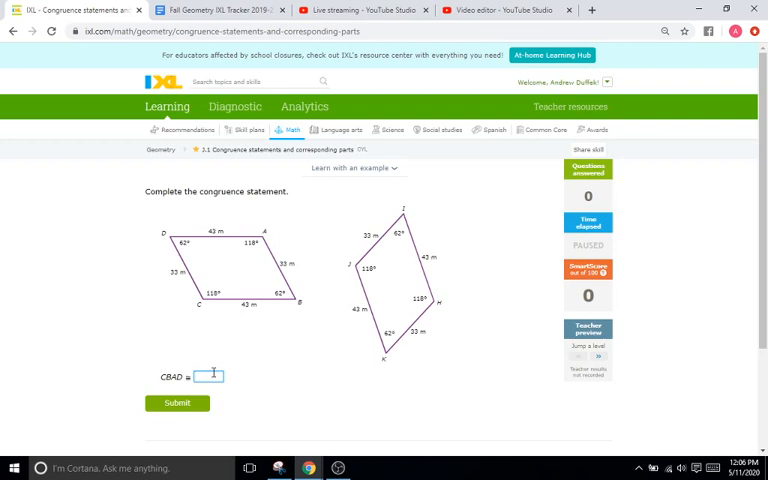
pyautogui.write('0')
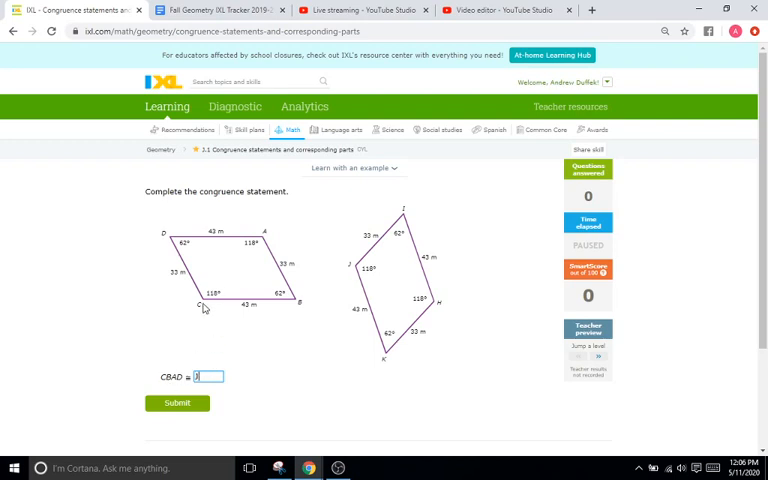
pyautogui.moveTo(224, 310)
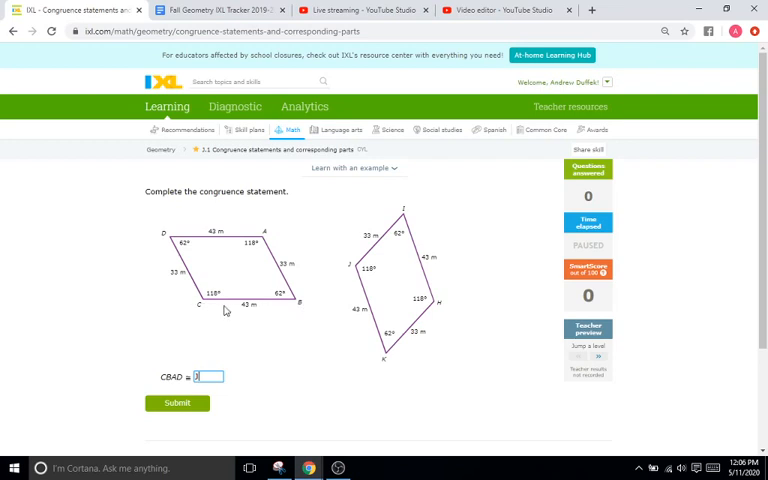
pyautogui.moveTo(366, 290)
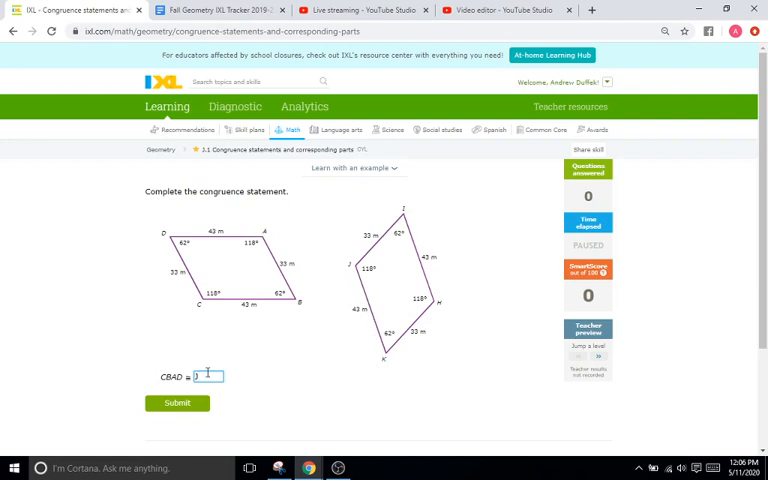
pyautogui.write('JK')
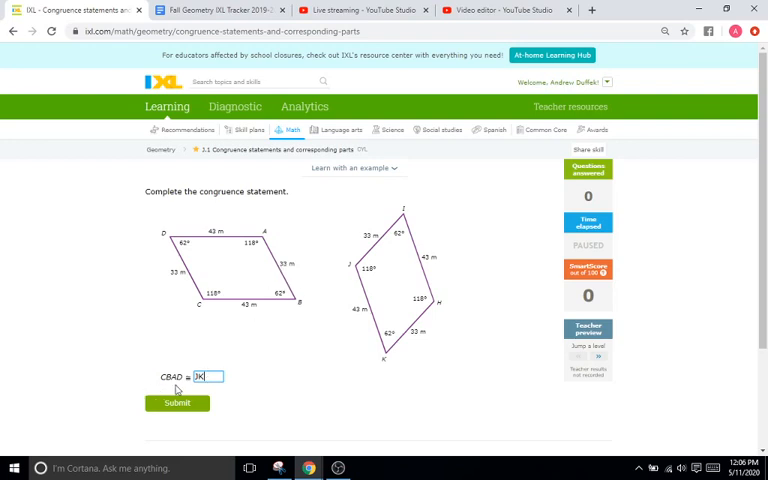
pyautogui.moveTo(434, 332)
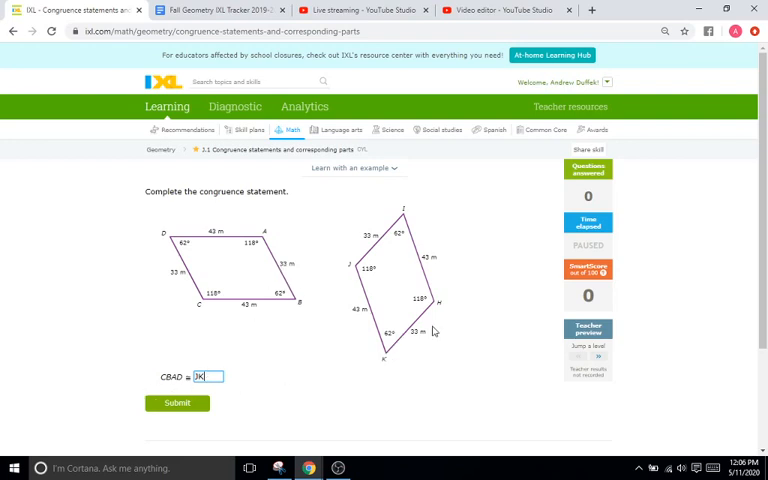
pyautogui.write('H')
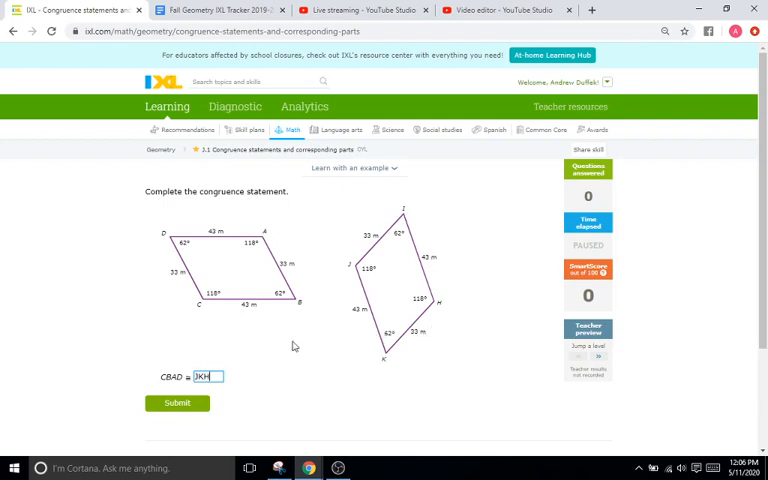
pyautogui.moveTo(432, 216)
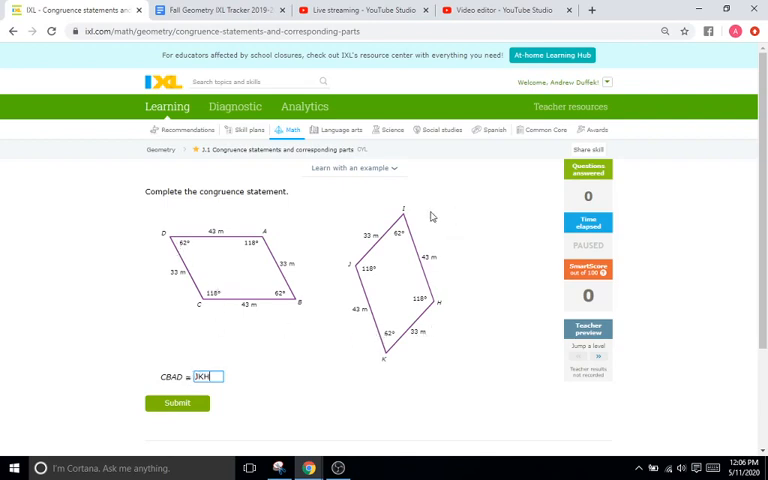
pyautogui.write('J')
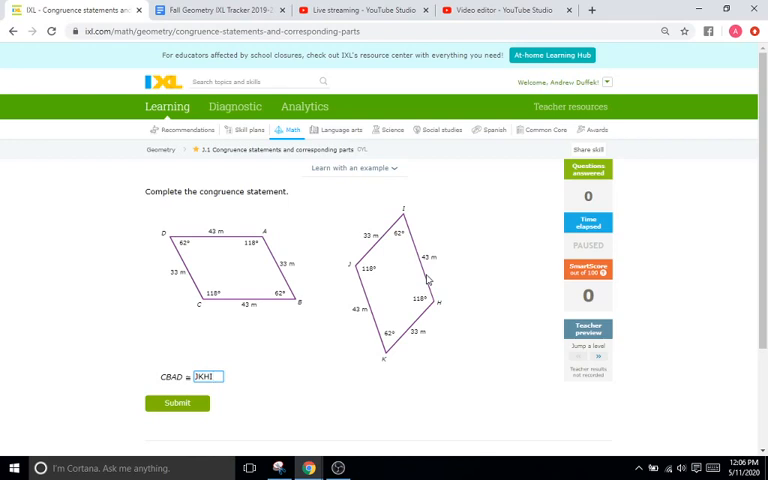
pyautogui.moveTo(166, 360)
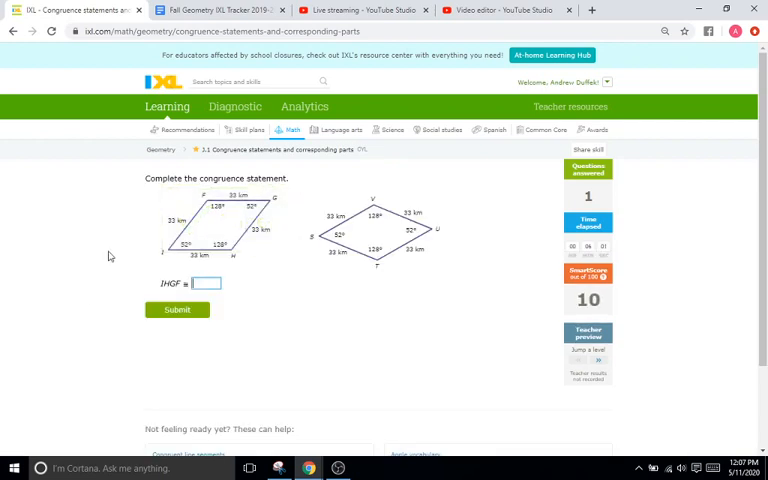
pyautogui.moveTo(166, 300)
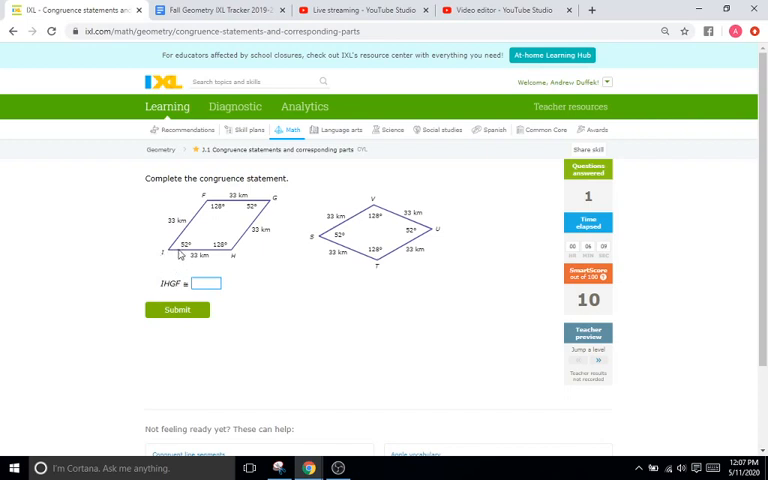
pyautogui.moveTo(228, 304)
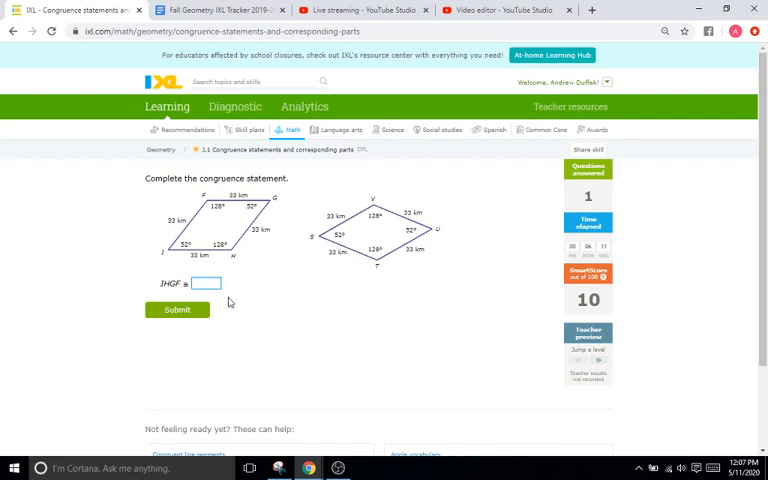
# Step: Enter the matching quadrilateral STUV into the congruence answer box
pyautogui.write('S')
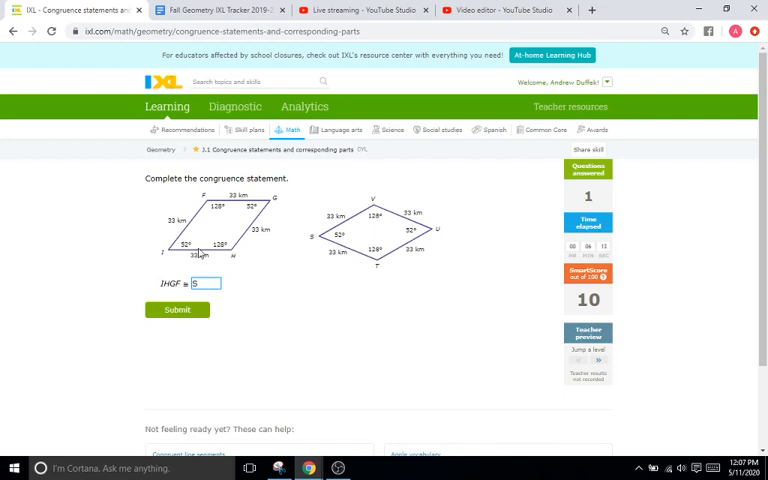
pyautogui.write('T')
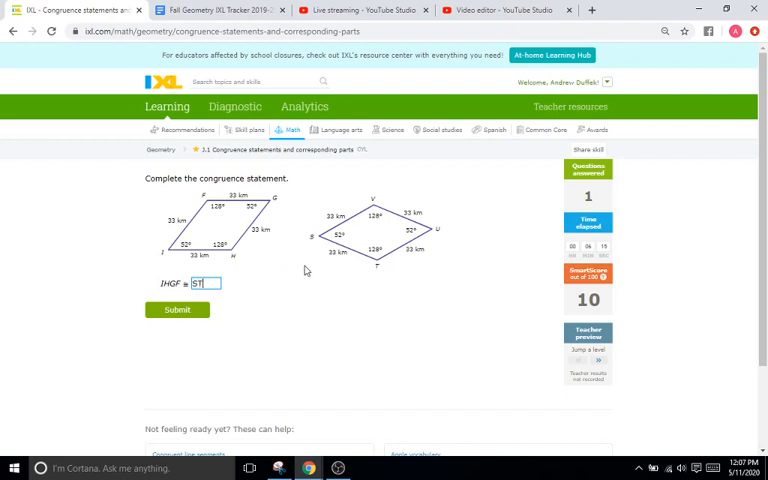
pyautogui.moveTo(380, 248)
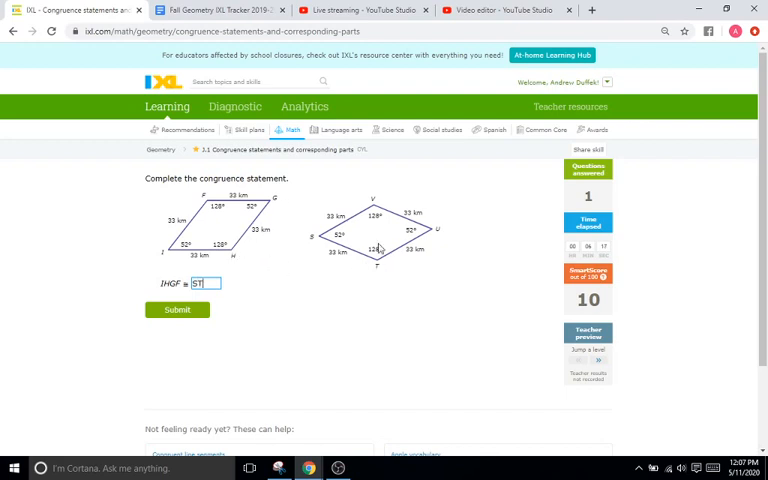
pyautogui.moveTo(452, 240)
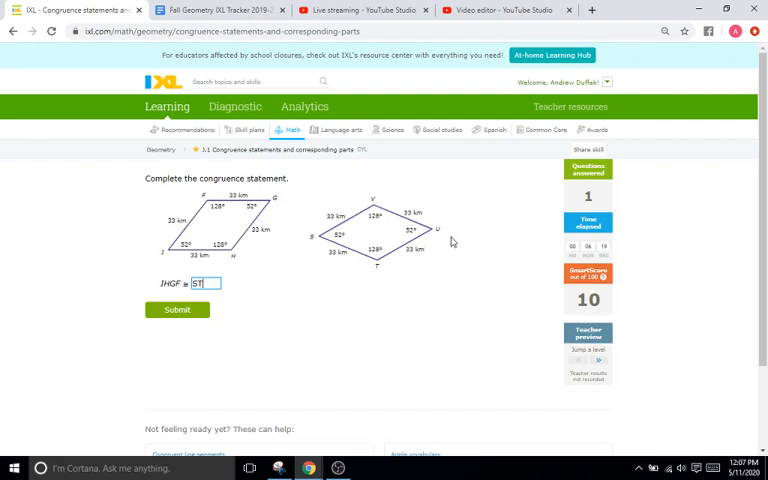
pyautogui.write('U')
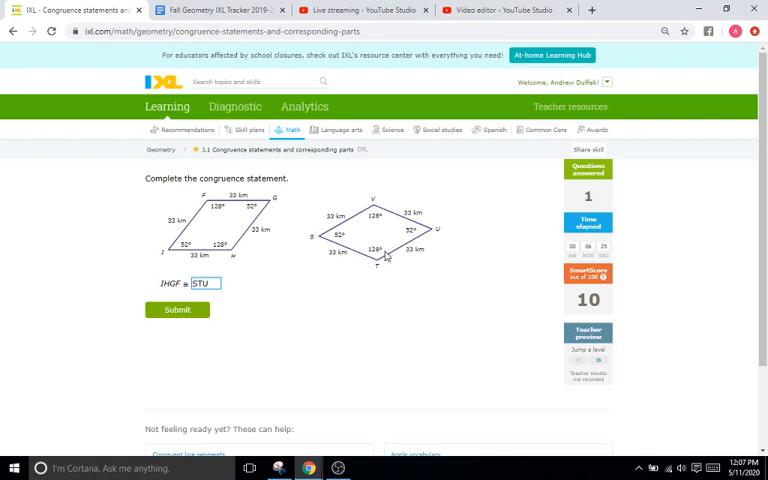
pyautogui.write('V')
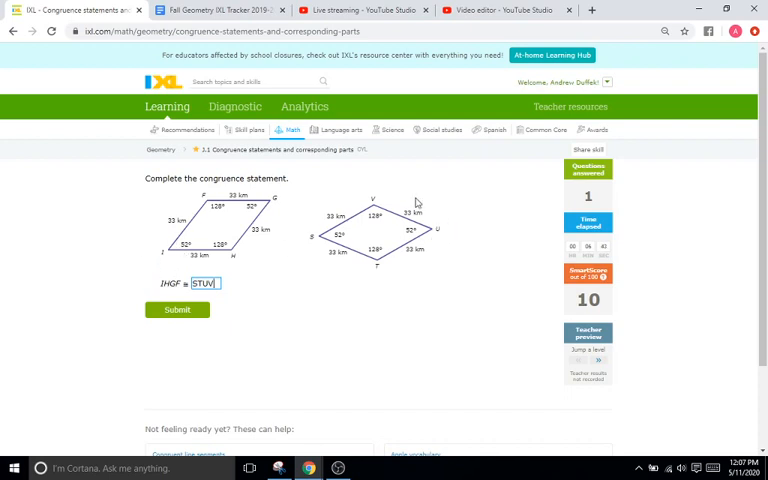
pyautogui.moveTo(430, 236)
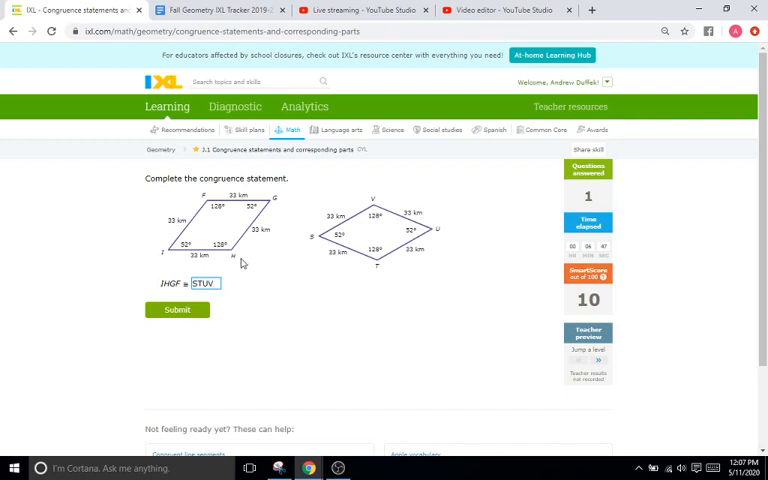
pyautogui.moveTo(270, 246)
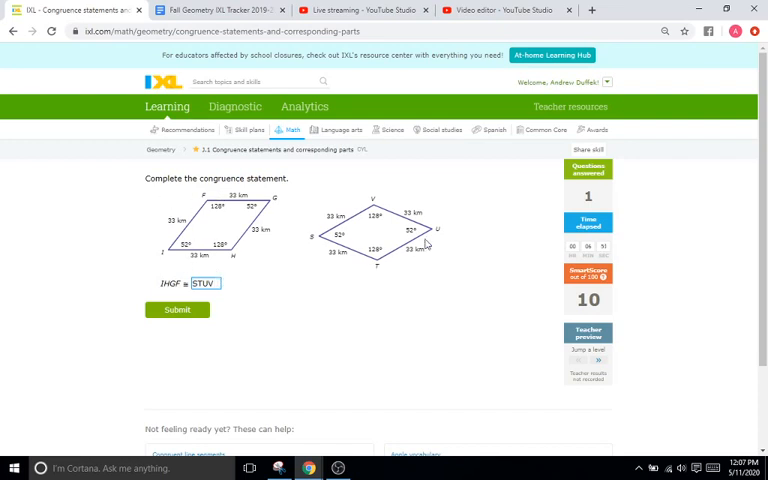
pyautogui.moveTo(318, 244)
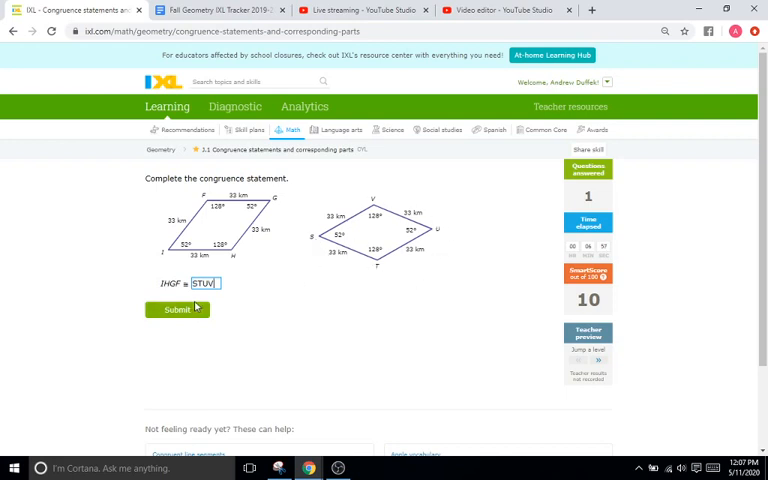
pyautogui.moveTo(332, 306)
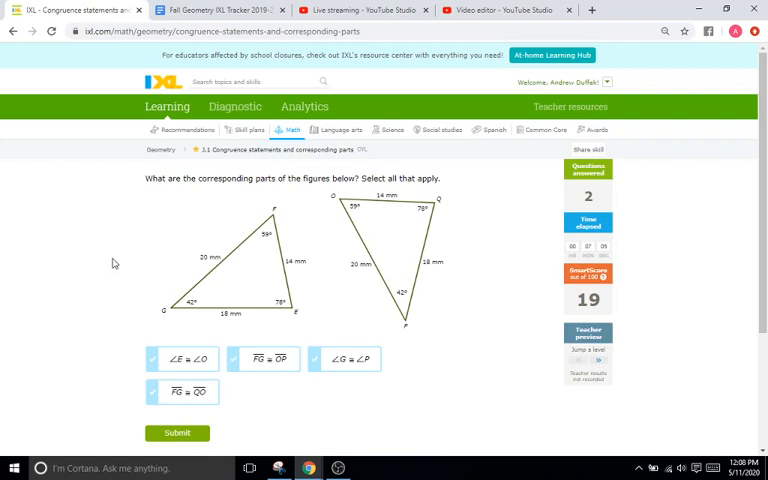
# Step: Select the correct corresponding-parts tile for the triangles and submit the answer
pyautogui.scroll(-3)
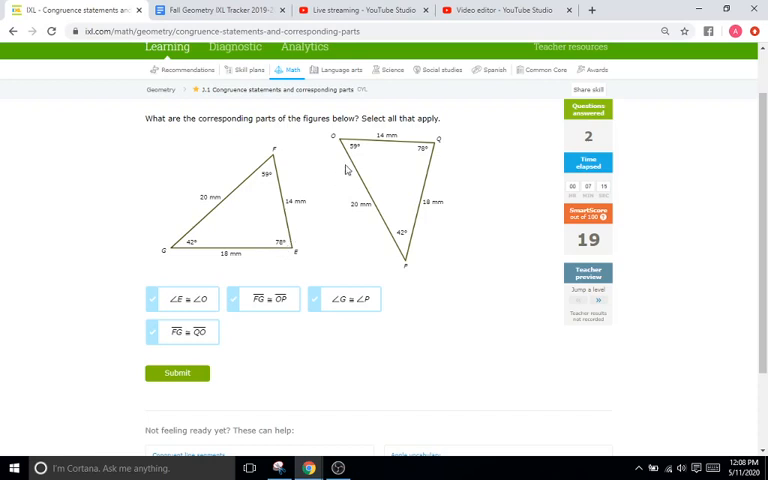
pyautogui.moveTo(348, 160)
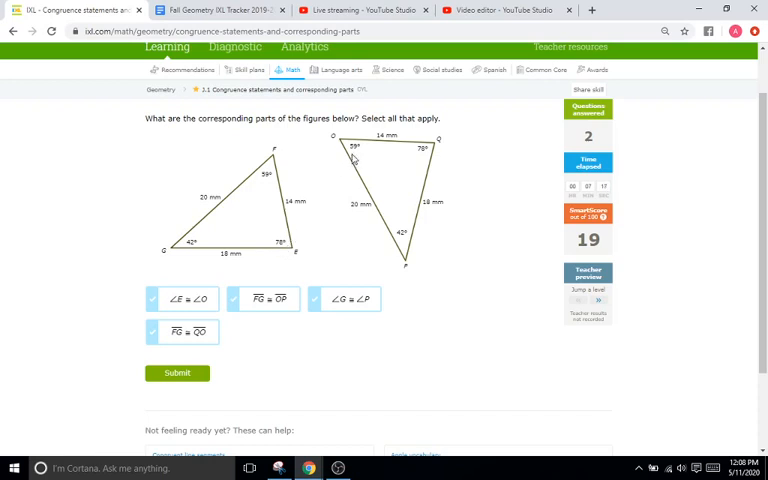
pyautogui.click(264, 300)
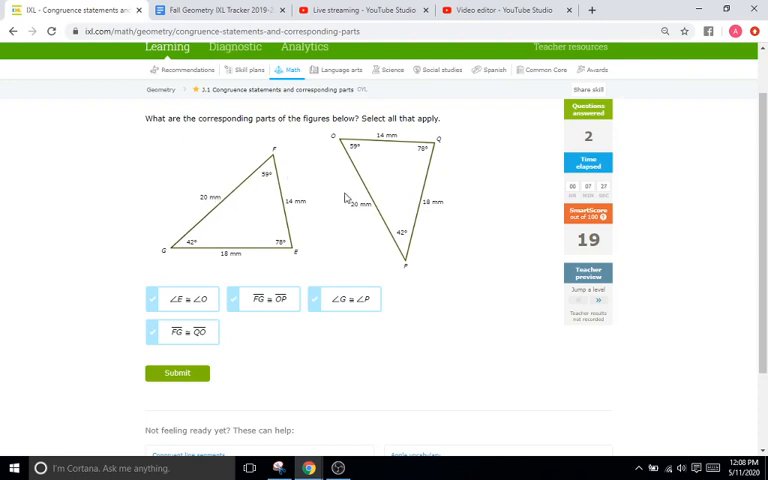
pyautogui.click(264, 300)
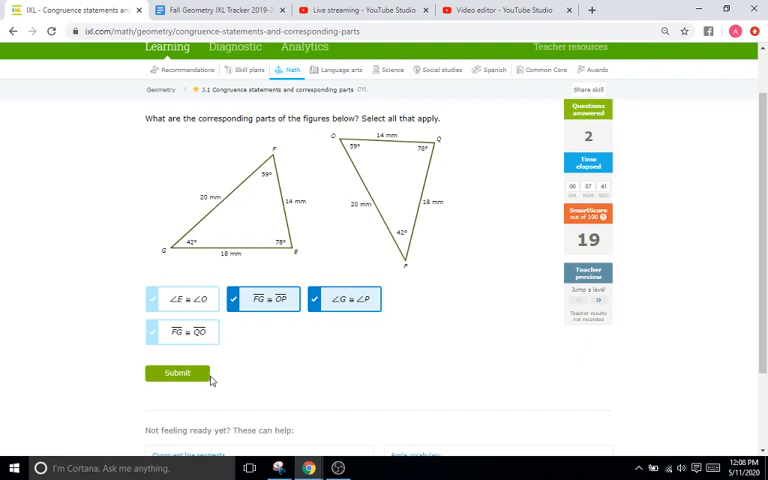
pyautogui.click(176, 372)
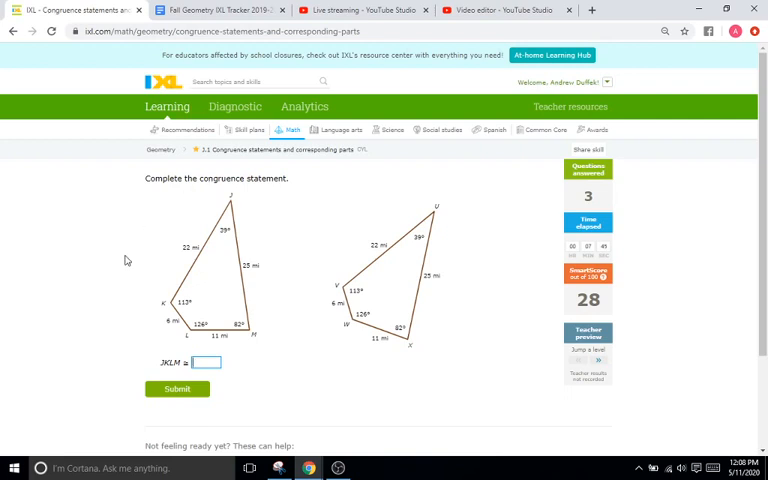
pyautogui.moveTo(160, 378)
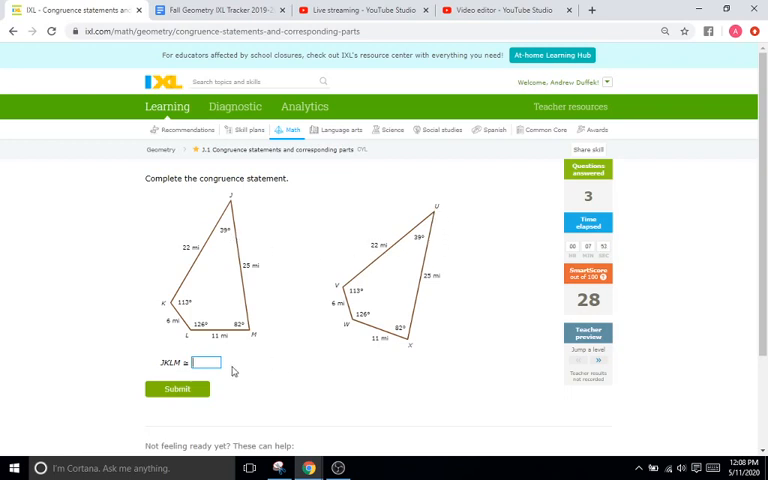
# Step: Enter UVWX as the matching figure and submit the congruence statement
pyautogui.write('u')
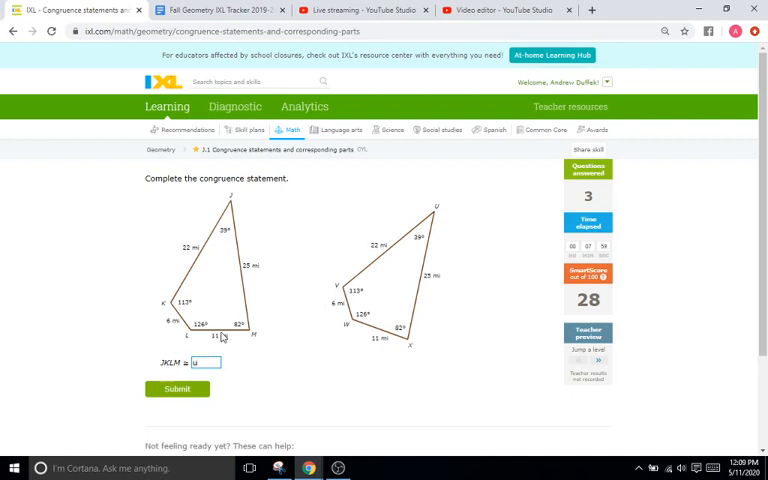
pyautogui.write('v')
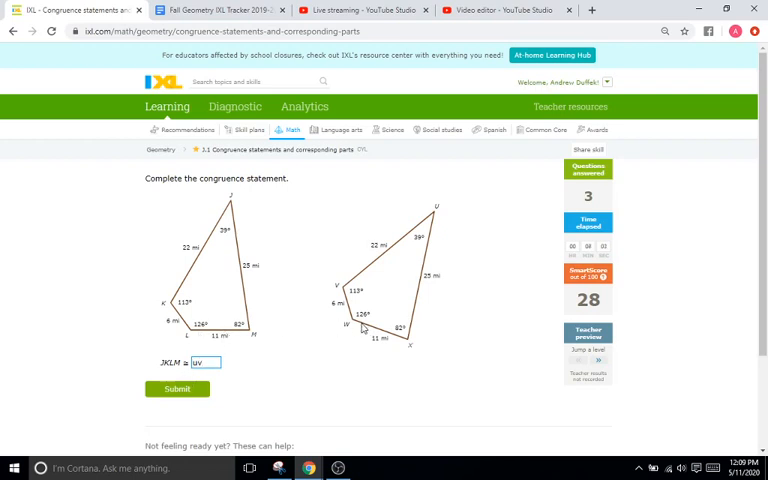
pyautogui.write('w')
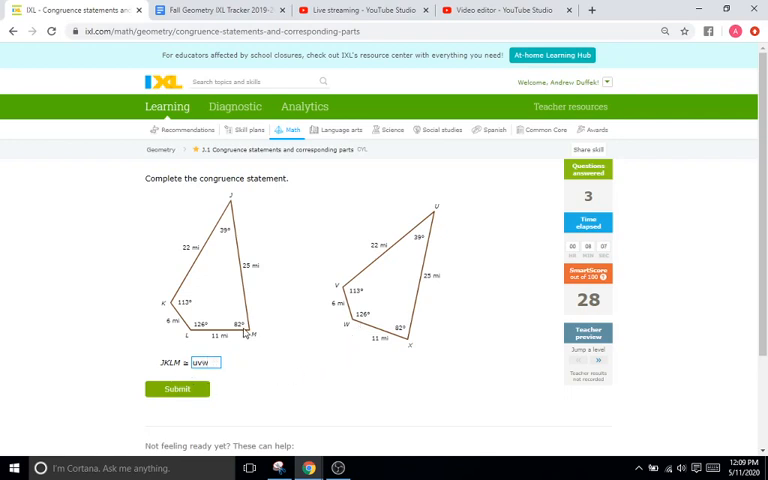
pyautogui.moveTo(428, 356)
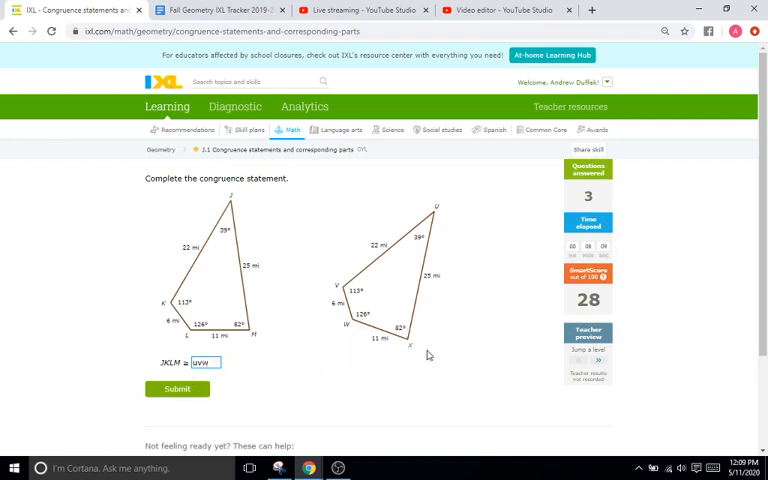
pyautogui.write('x')
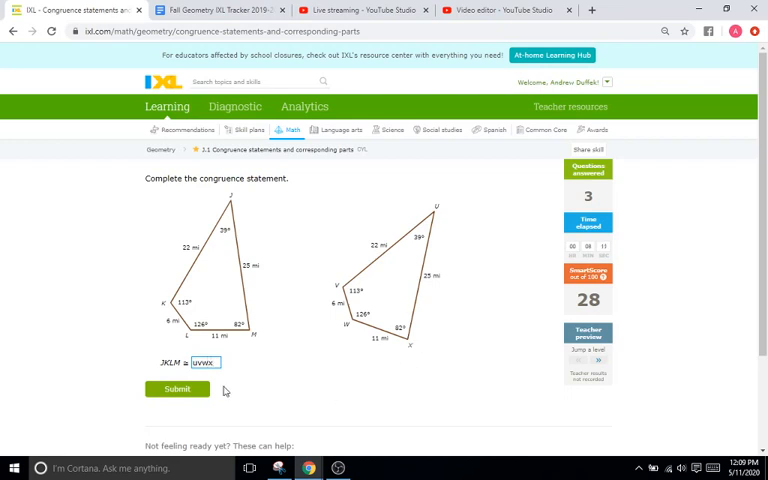
pyautogui.click(176, 388)
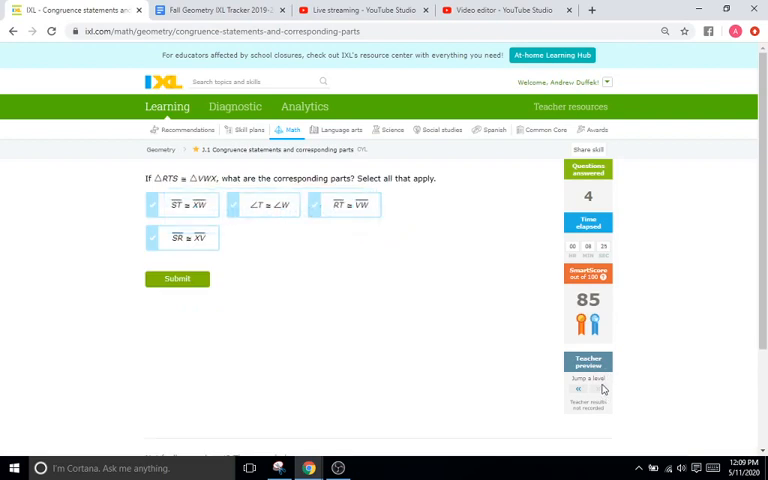
pyautogui.moveTo(428, 320)
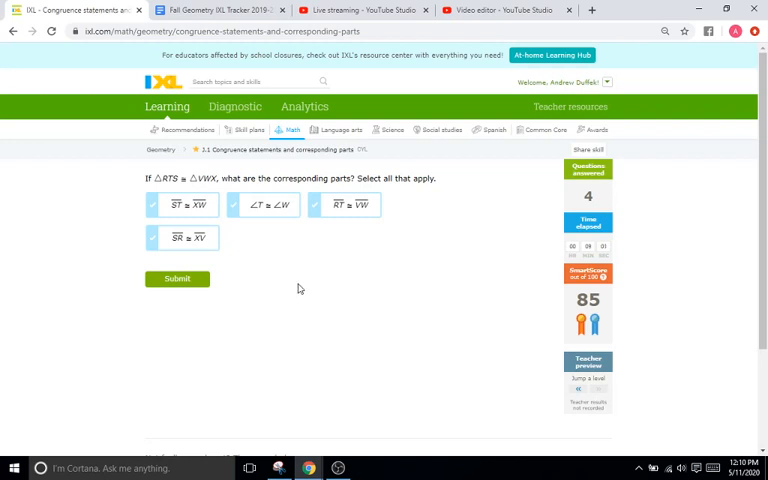
# Step: Select the first correct corresponding pair of the two congruent triangles
pyautogui.click(184, 204)
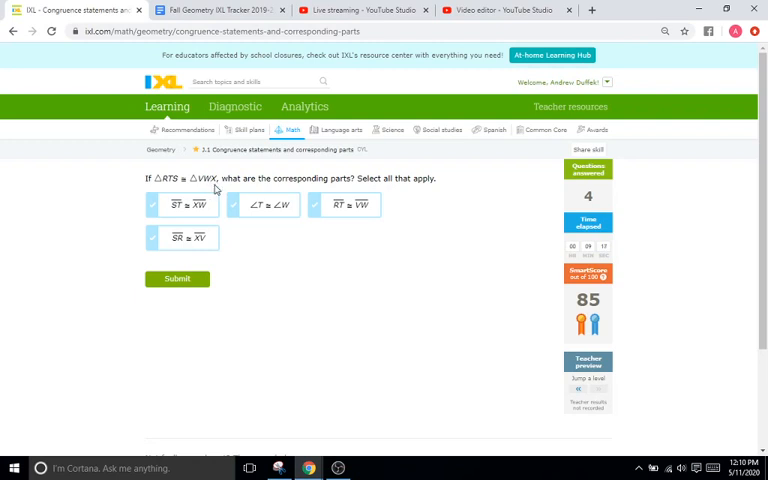
pyautogui.click(184, 204)
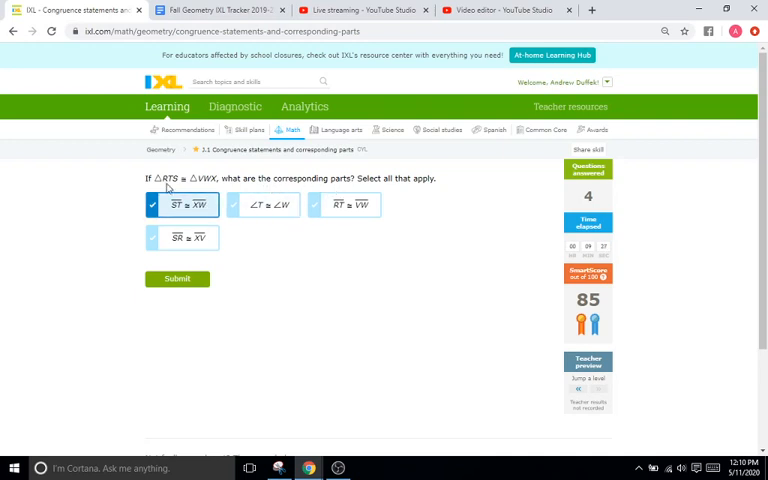
pyautogui.moveTo(228, 192)
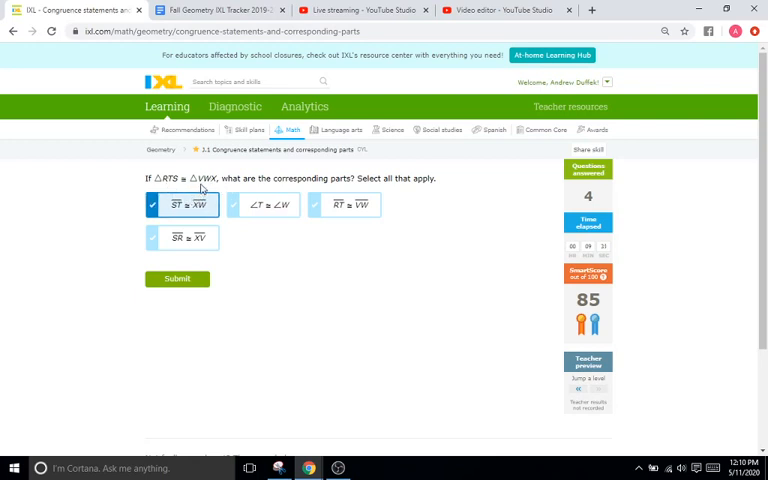
# Step: Select the second and third corresponding pairs and submit the answer
pyautogui.click(264, 204)
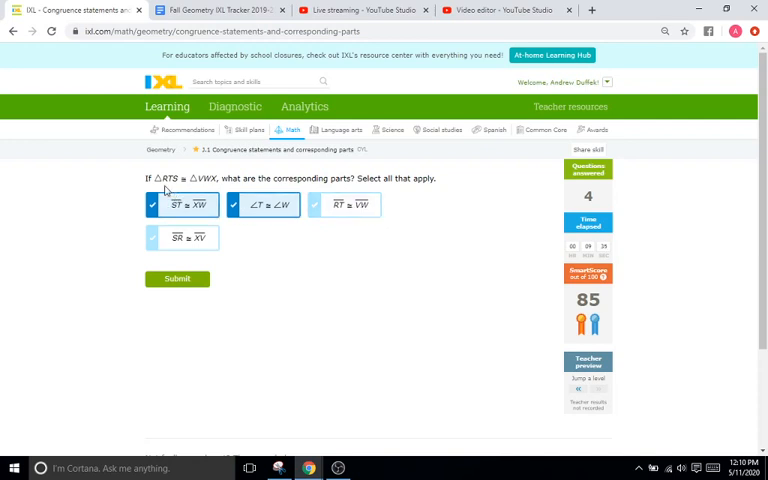
pyautogui.moveTo(168, 190)
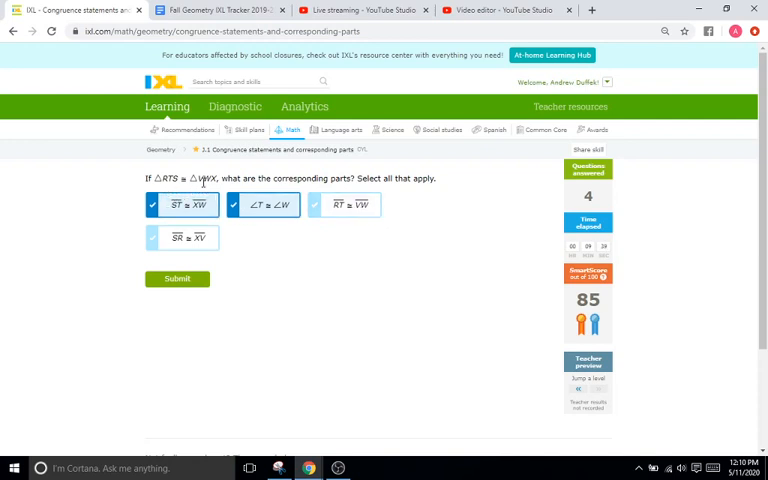
pyautogui.click(344, 204)
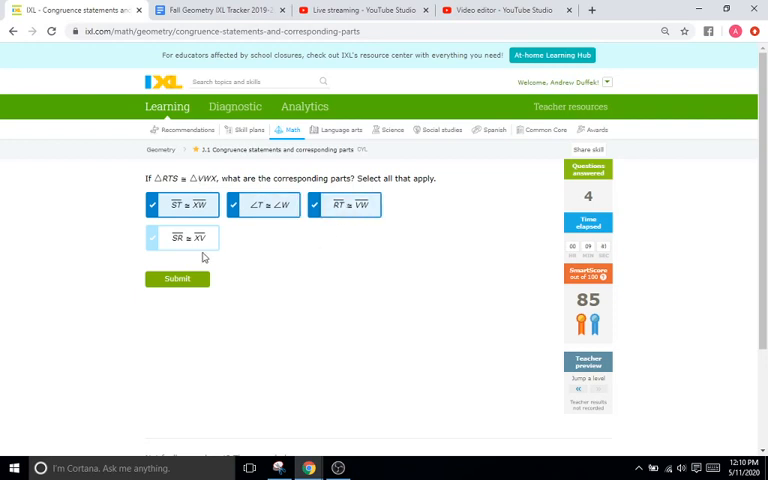
pyautogui.click(184, 238)
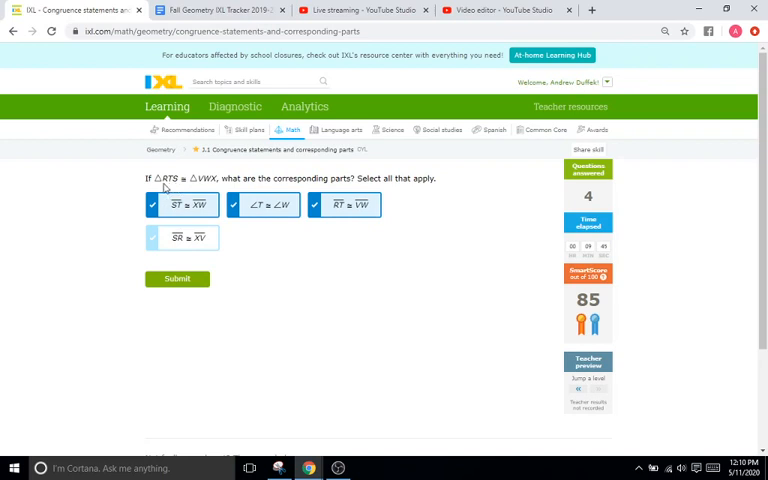
pyautogui.moveTo(176, 190)
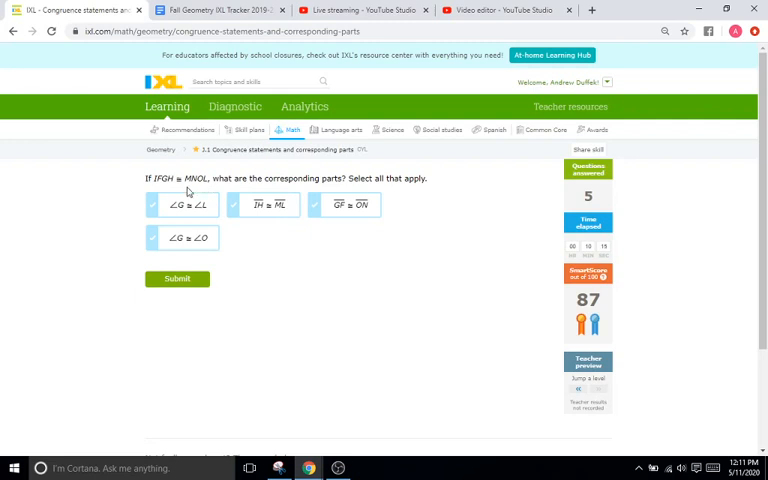
# Step: Select the two side pairs and the angle pair as corresponding parts and submit
pyautogui.click(236, 204)
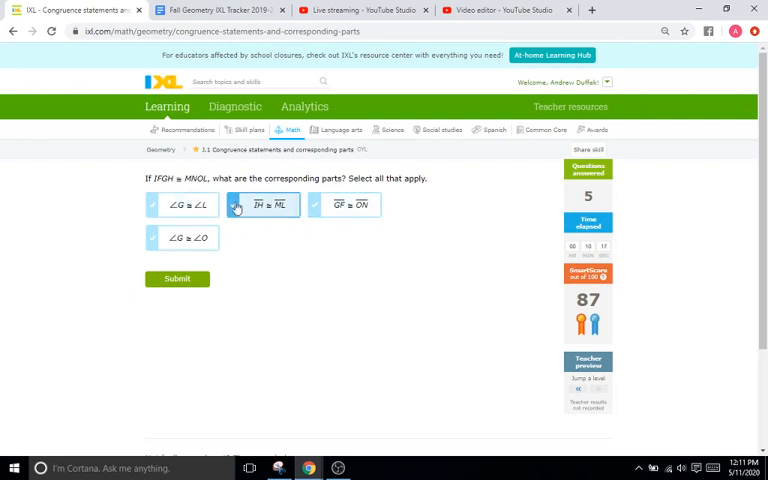
pyautogui.click(264, 204)
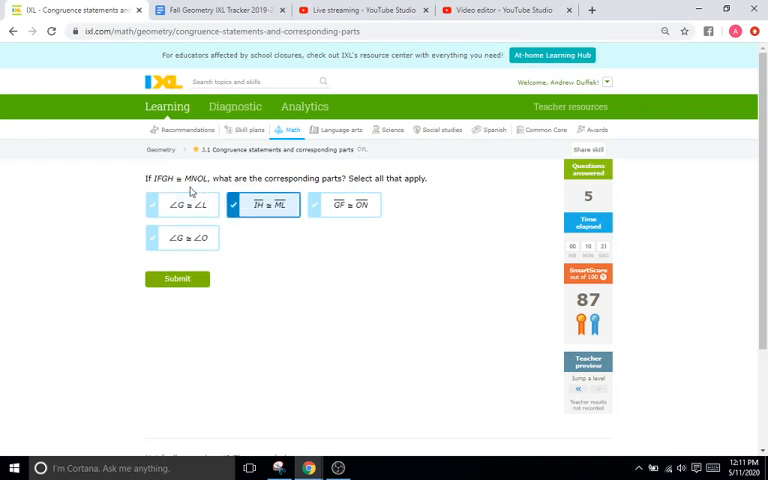
pyautogui.click(344, 204)
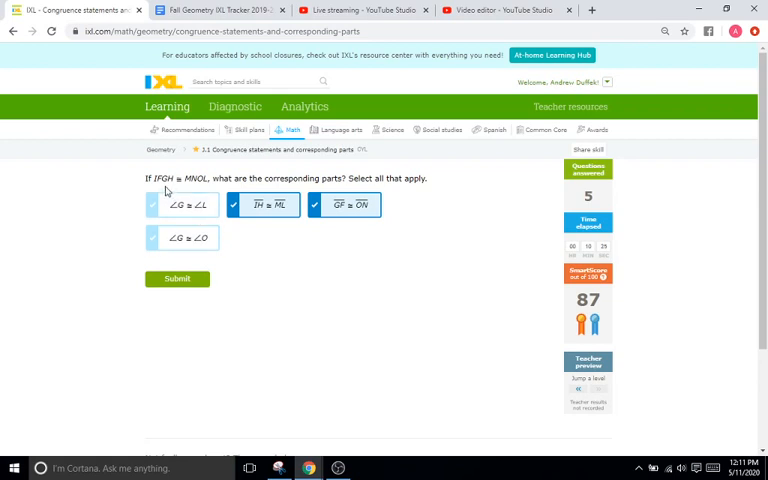
pyautogui.click(186, 204)
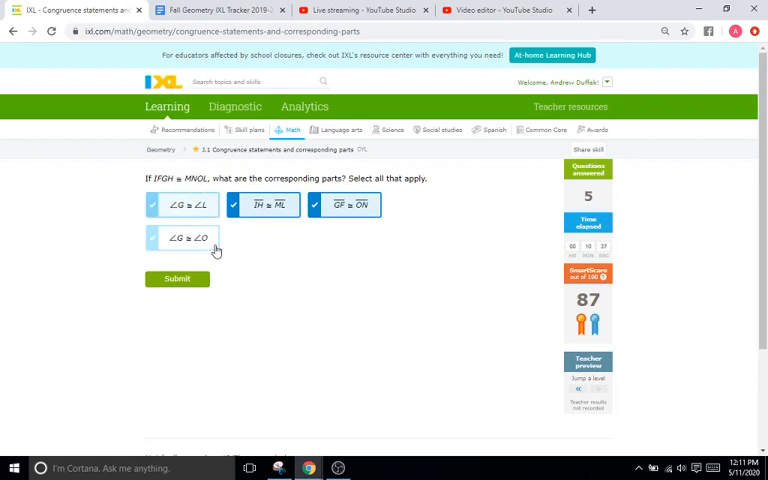
pyautogui.click(176, 278)
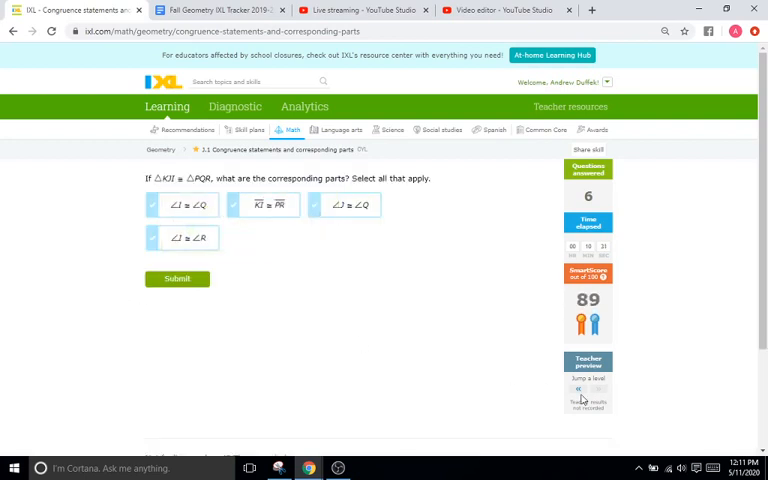
pyautogui.moveTo(366, 332)
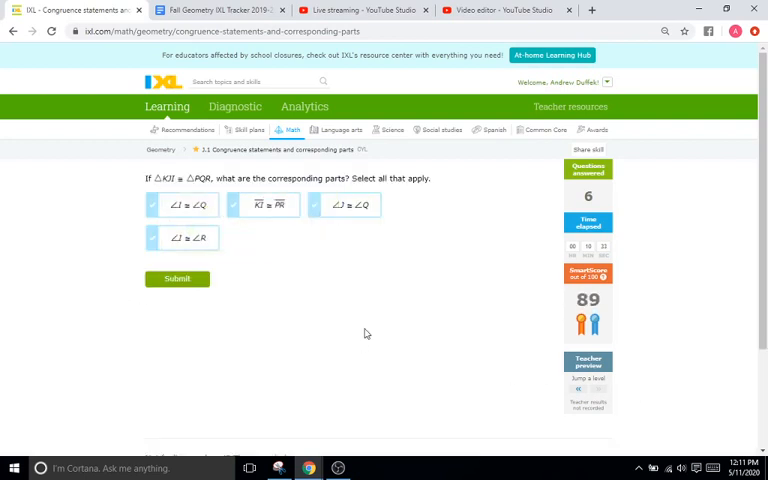